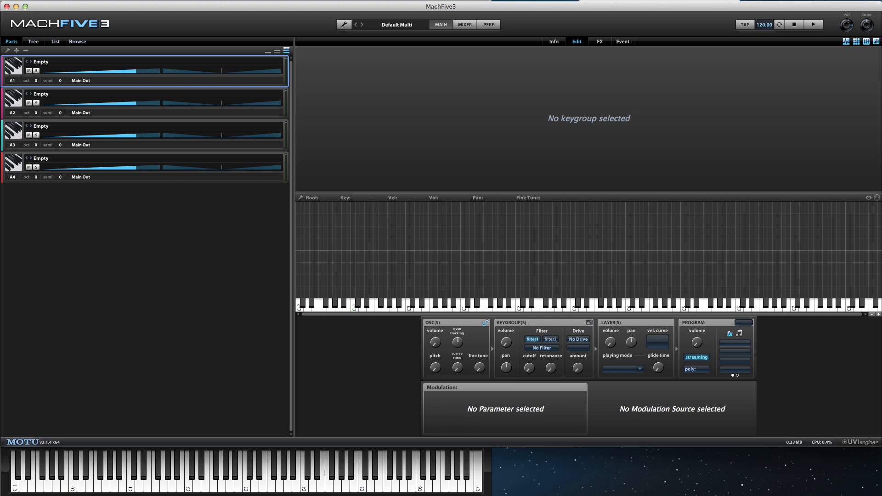
Load the Analog synthesis oscillator from the Browse library into the empty part.
left_click(78, 41)
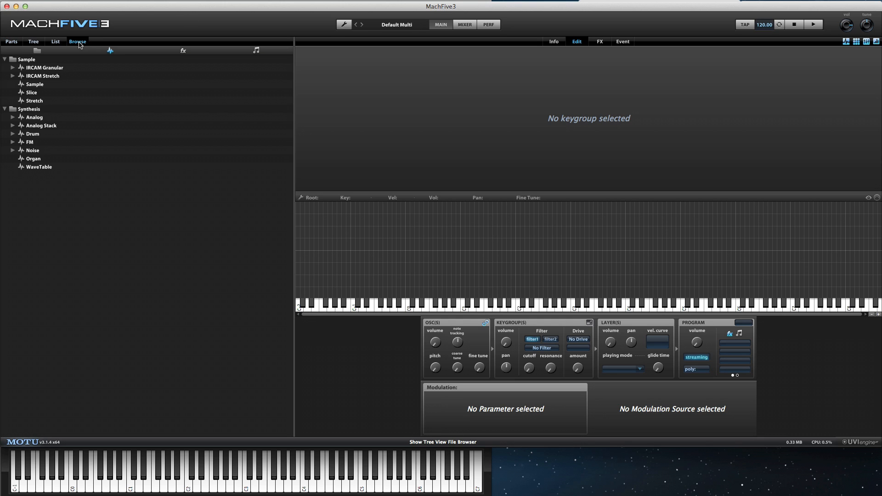
left_click(34, 117)
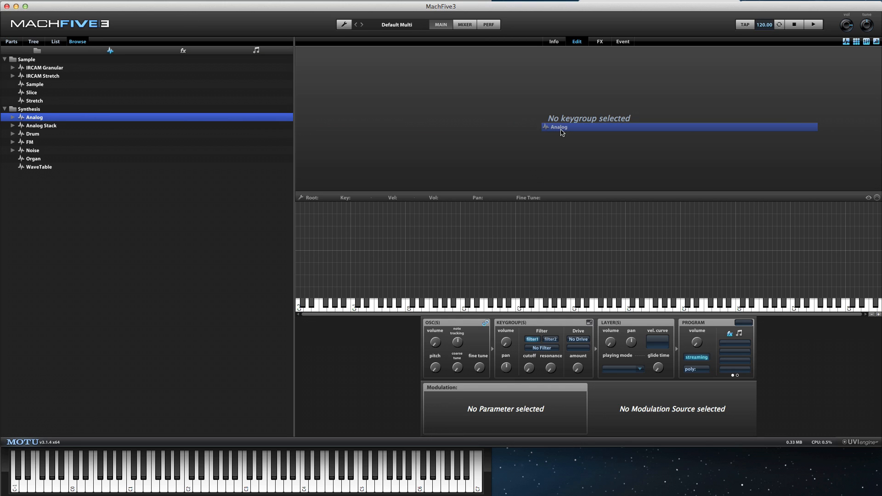
double_click(559, 126)
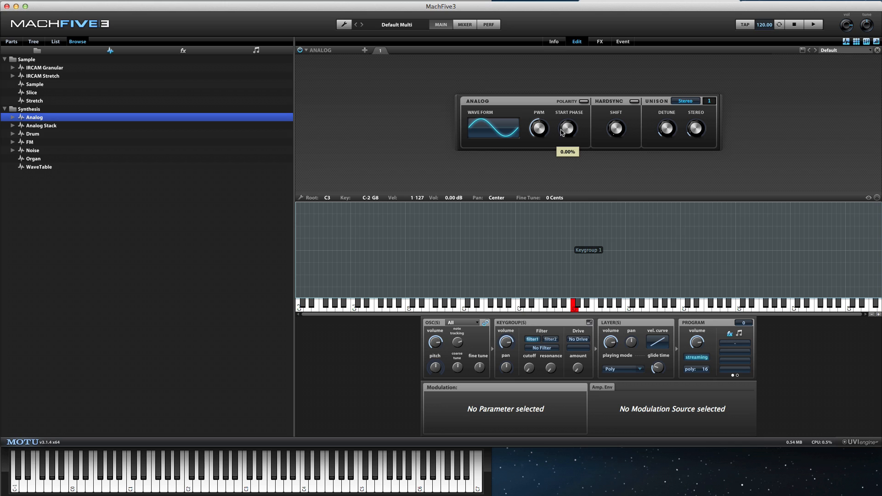
Add a Micro Tuner event module, then show the part's instrument tree.
left_click(623, 41)
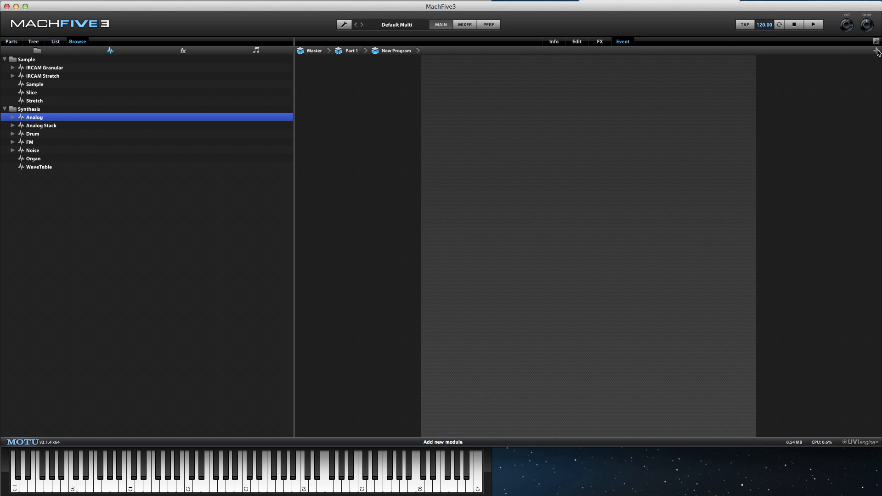
left_click(876, 51)
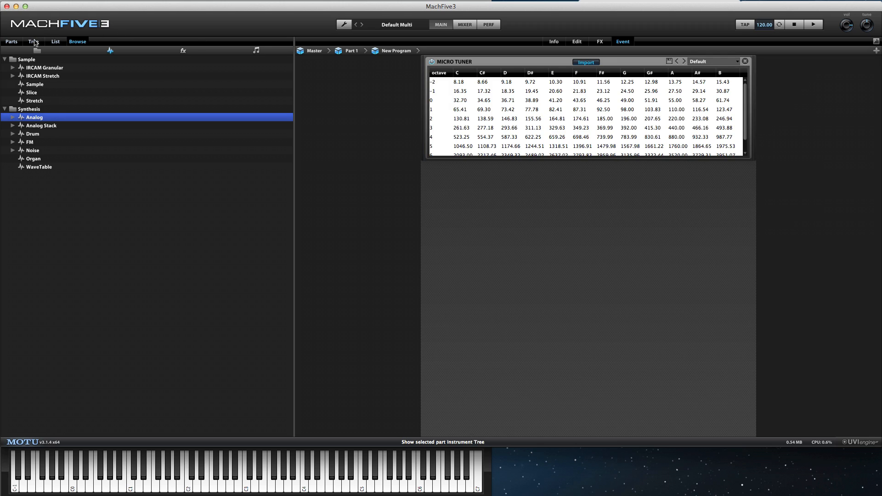
left_click(33, 40)
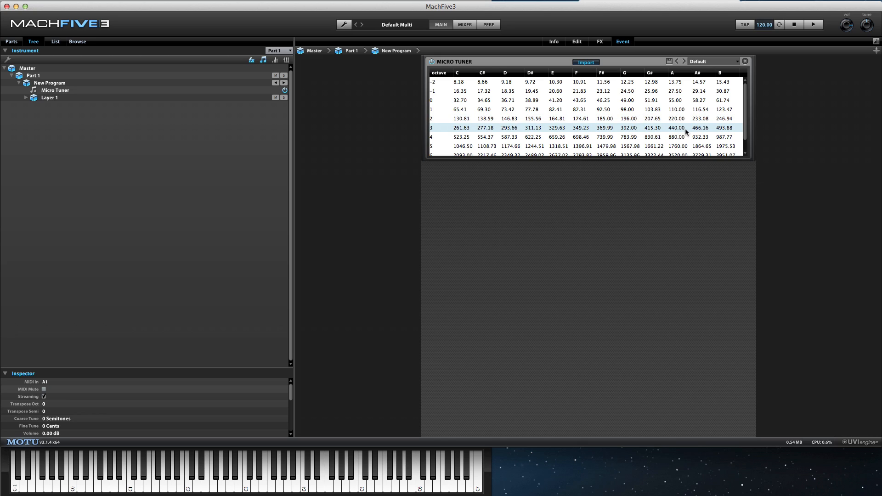
Add a second Micro Tuner with the hawaiian tuning and step presets to pelog_35.
left_click(877, 51)
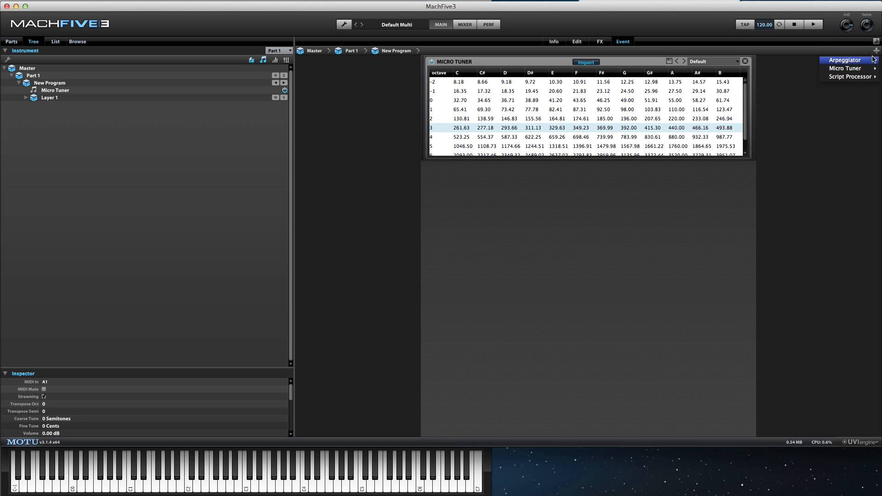
mouse_move(845, 69)
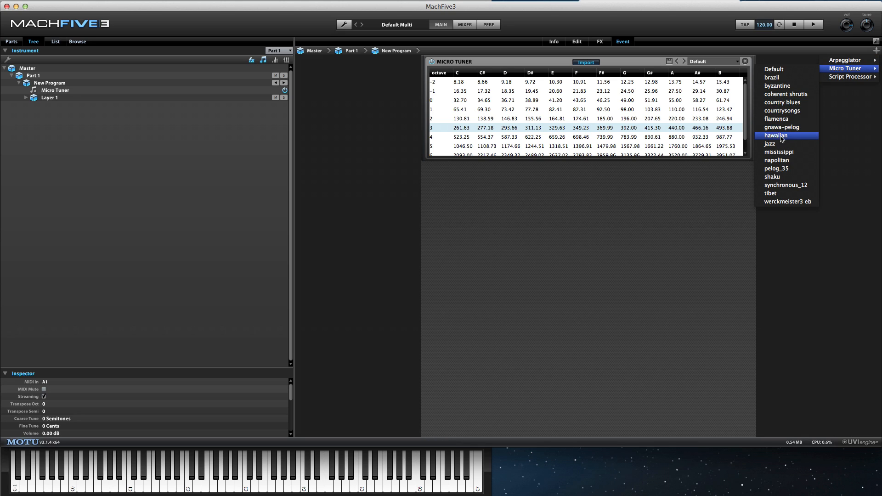
left_click(776, 136)
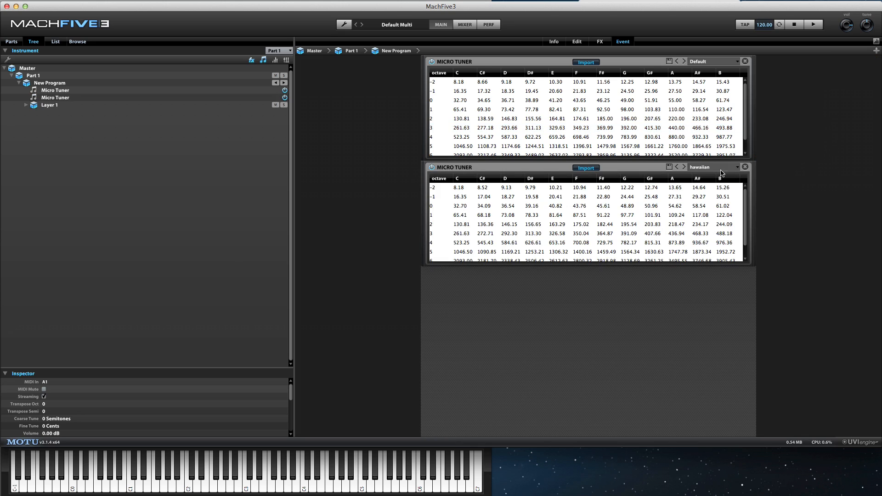
left_click(677, 168)
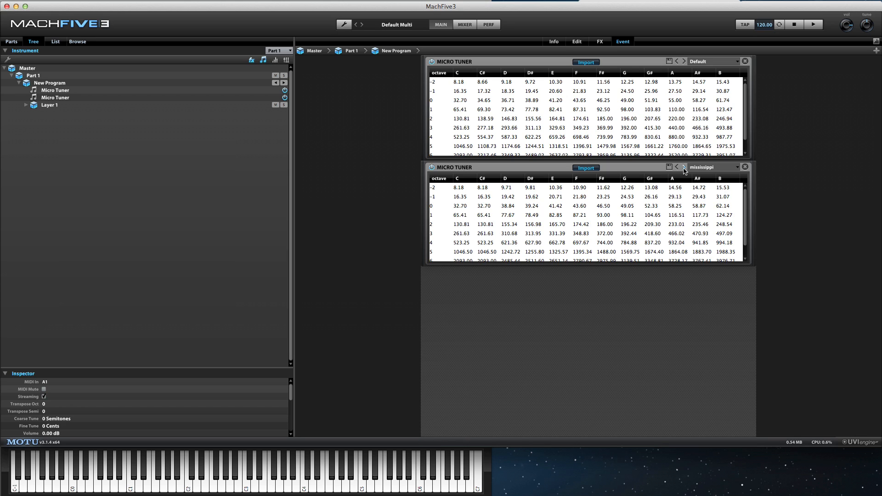
left_click(677, 167)
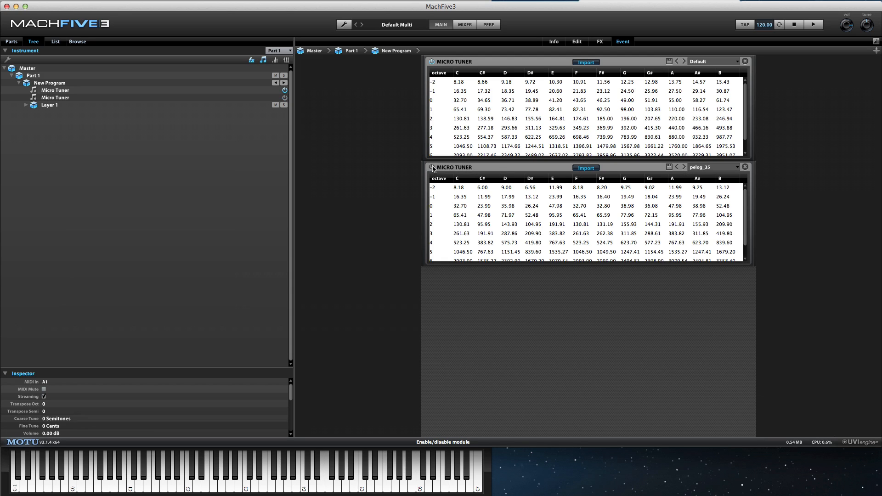
mouse_move(722, 64)
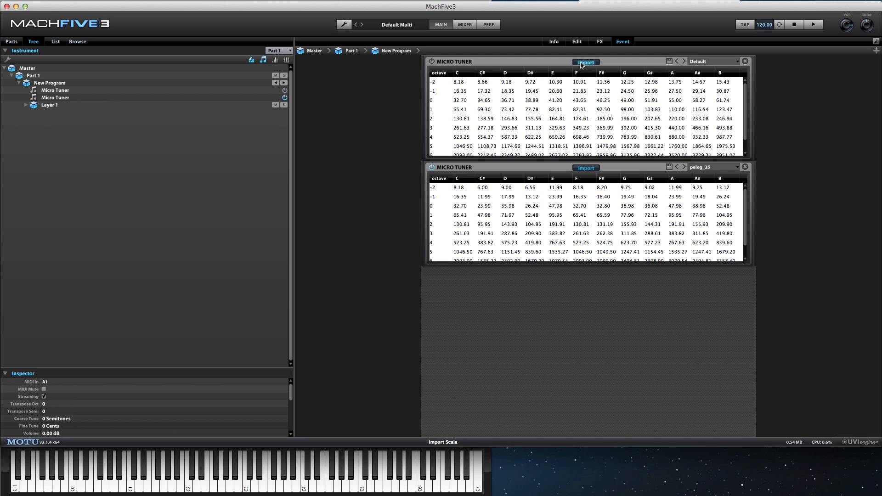
Import Scale1.scl into the first Micro Tuner and start importing into the second.
left_click(585, 62)
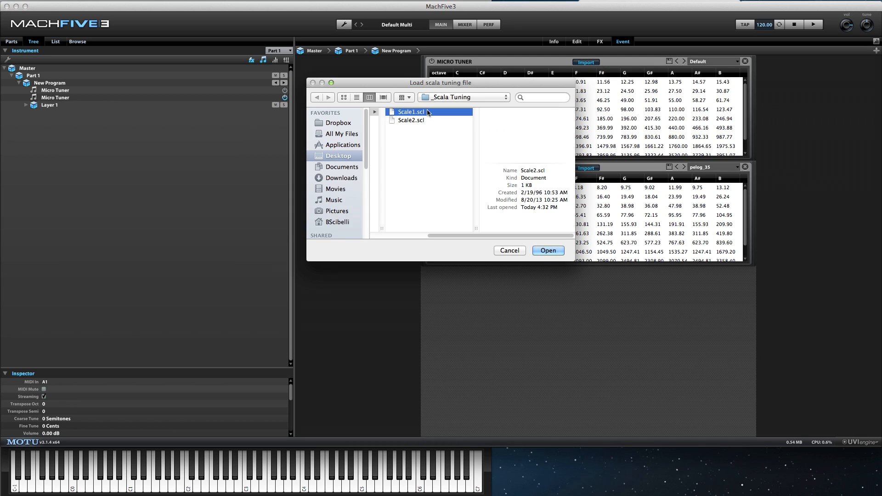
left_click(547, 250)
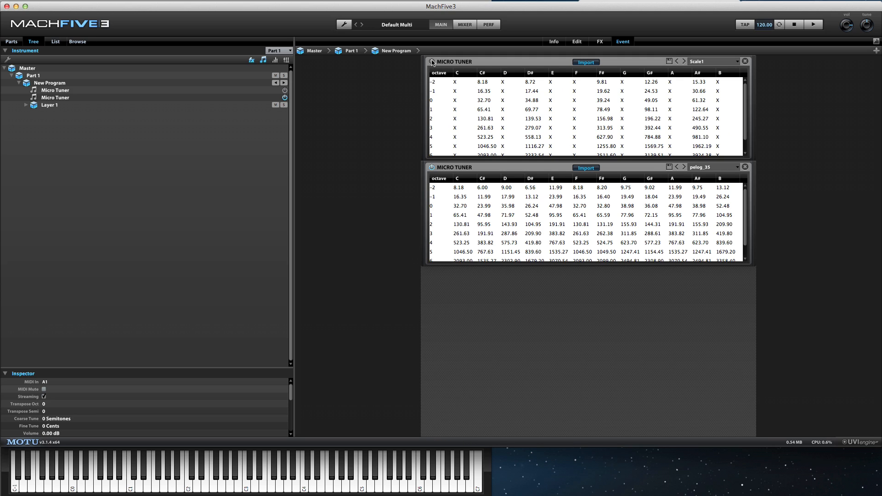
left_click(585, 168)
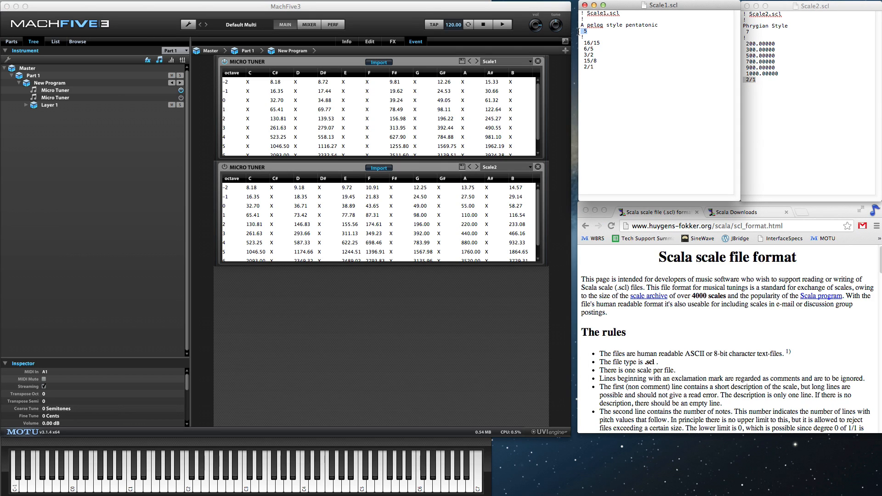
left_click(231, 82)
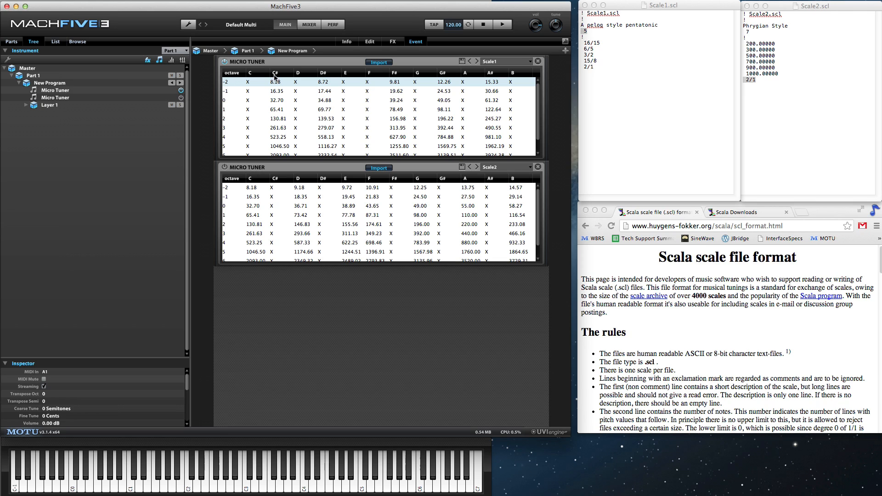
mouse_move(324, 87)
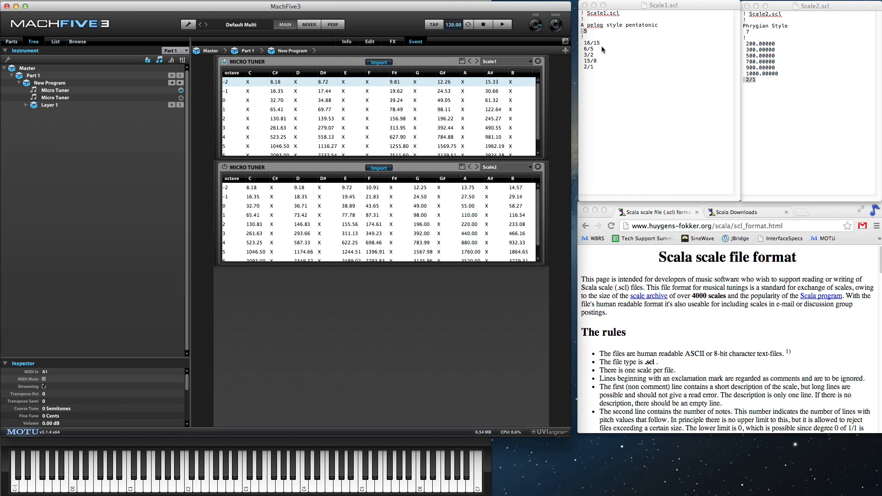
mouse_move(602, 48)
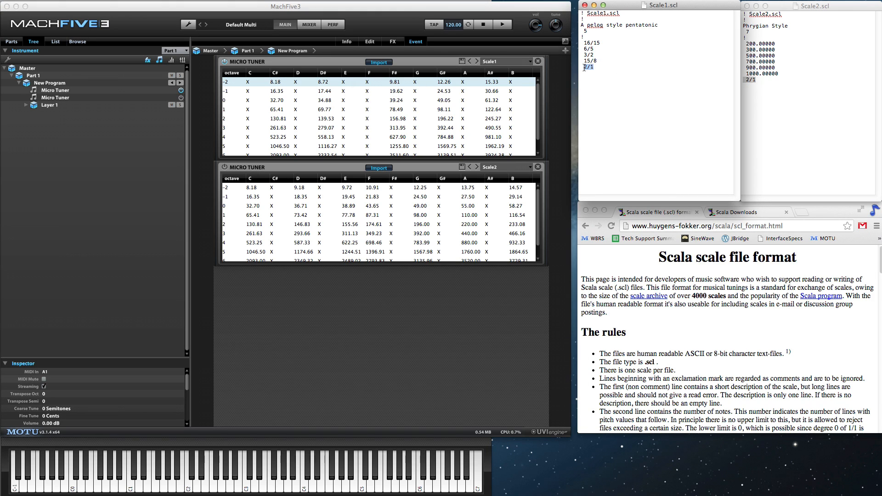
left_click(231, 90)
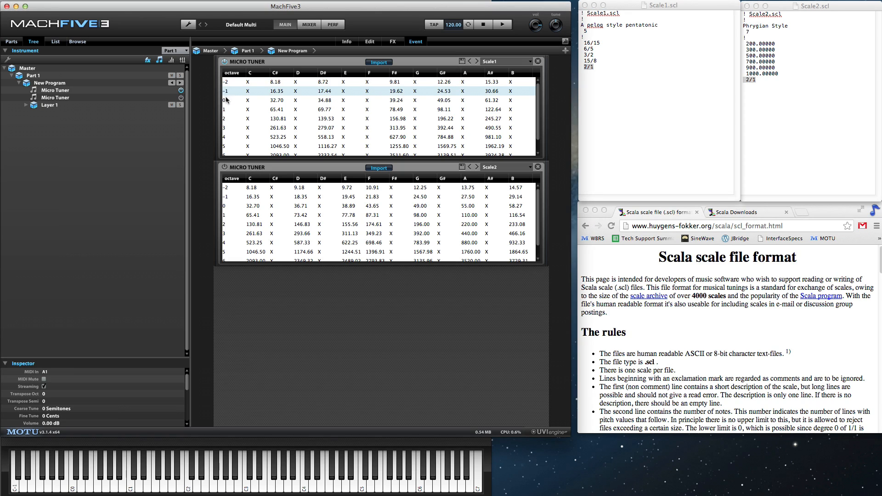
left_click(248, 100)
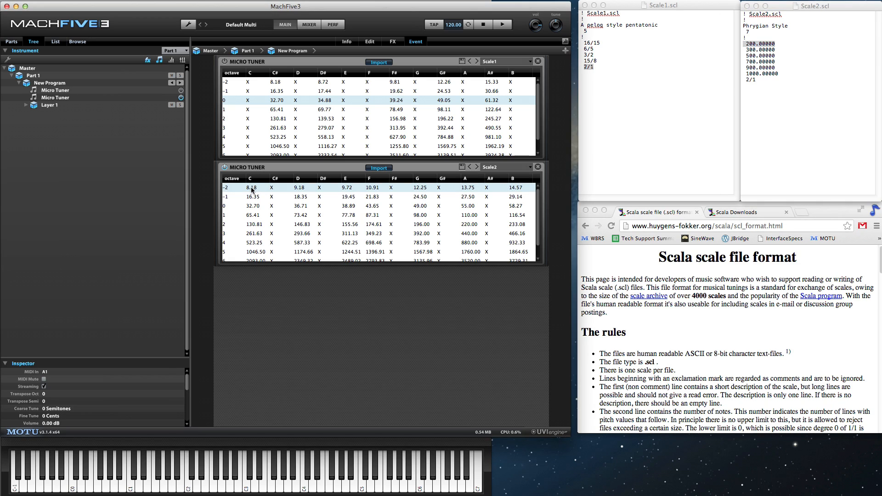
mouse_move(782, 95)
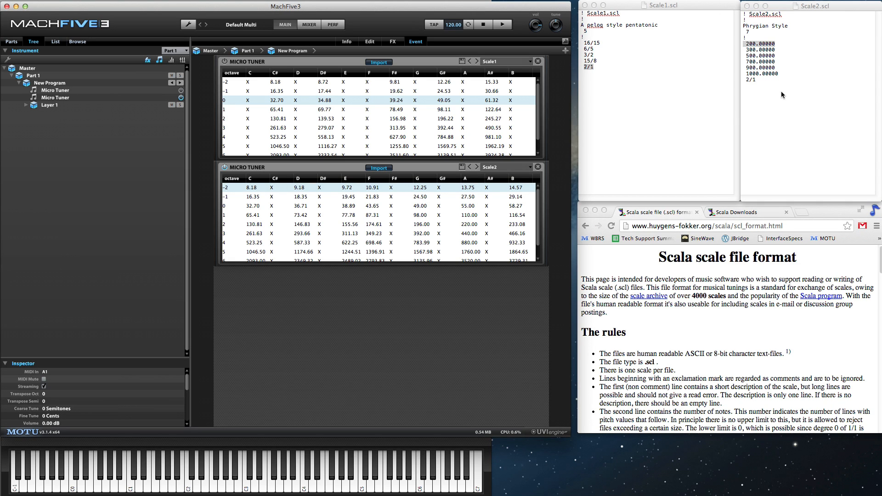